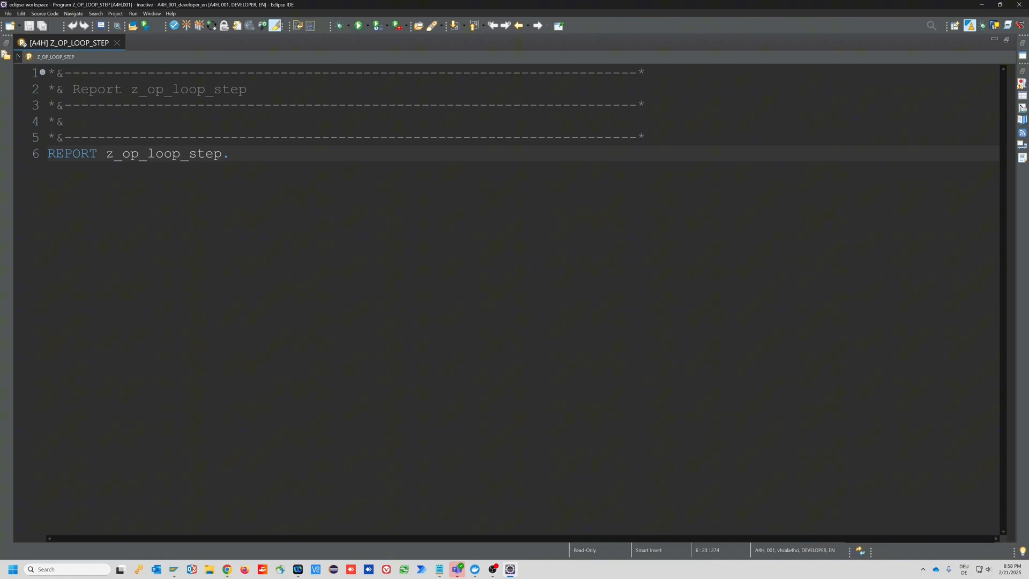
Restore the editor layout for Z_OP_LOOP_STEP by double-clicking its tab
double_click(164, 154)
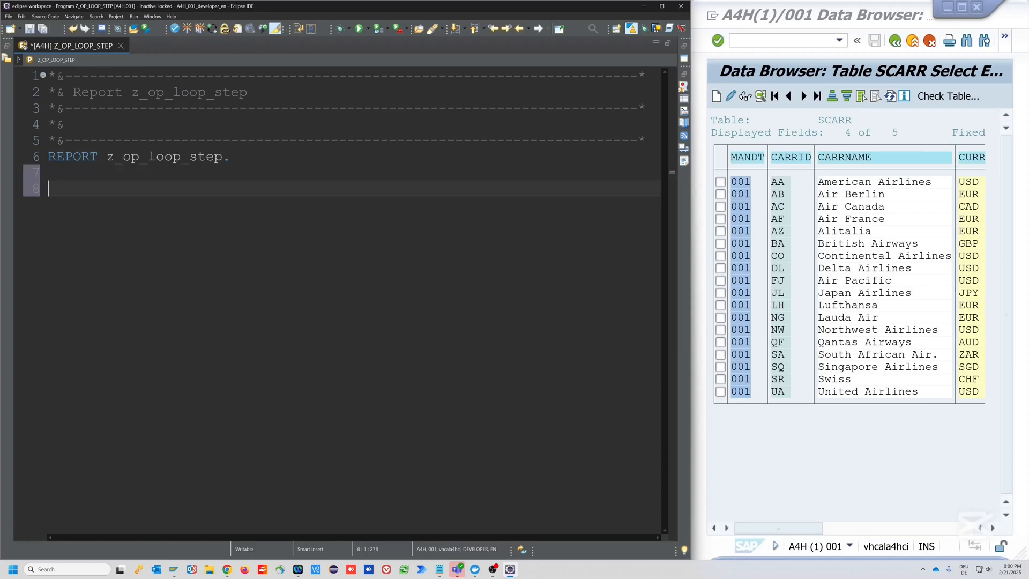
Declare lt_scarr and ls_scarr and SELECT * FROM scarr INTO TABLE lt_scarr
text(data)
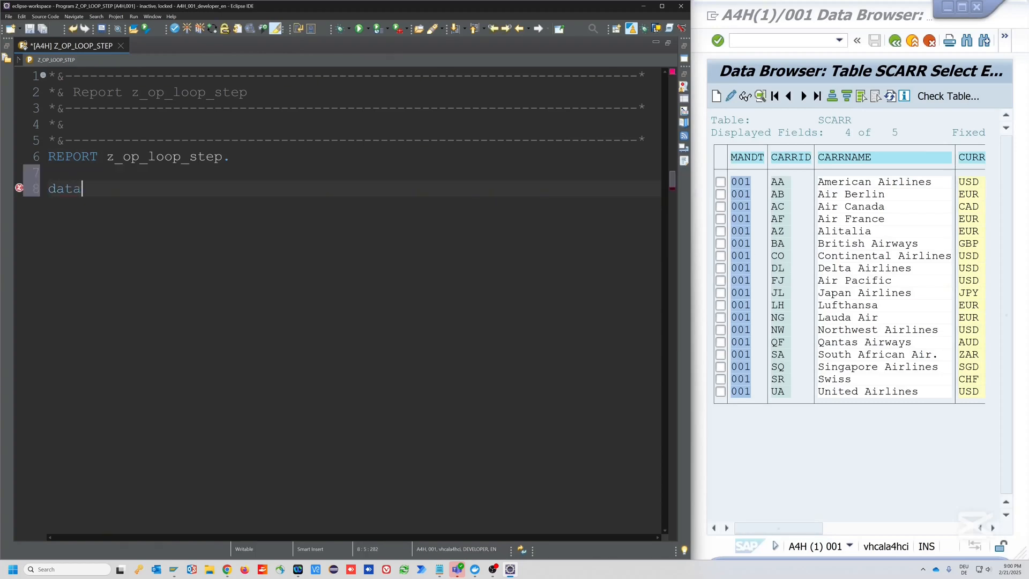
text(lt_scarr type table of)
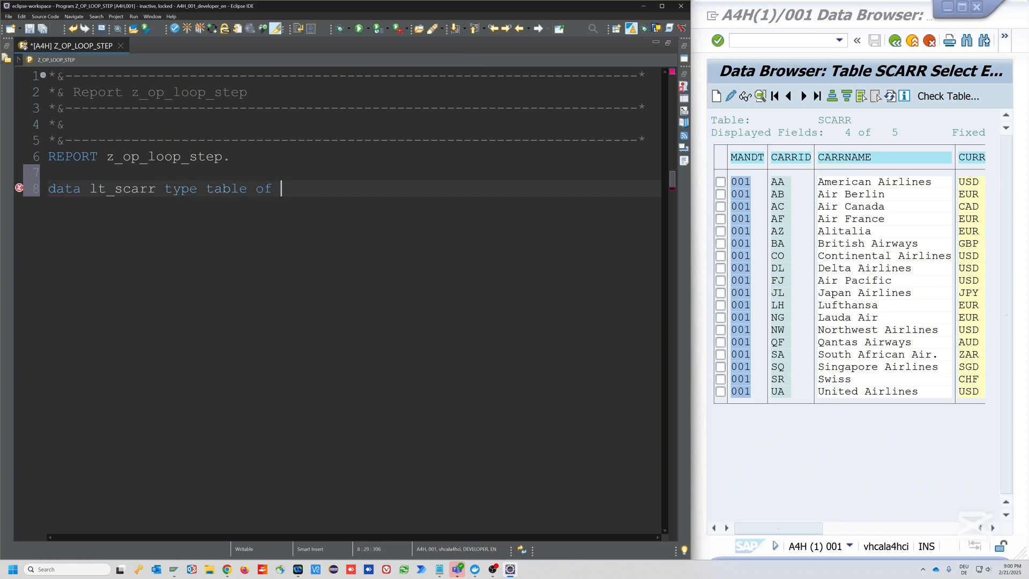
text(scarr.)
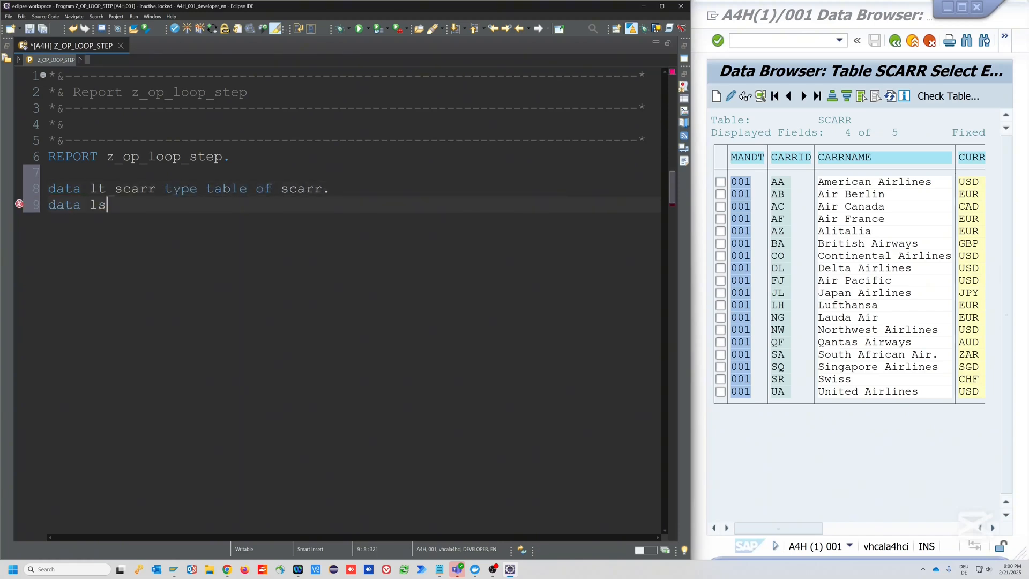
text(_scarr type scarr.)
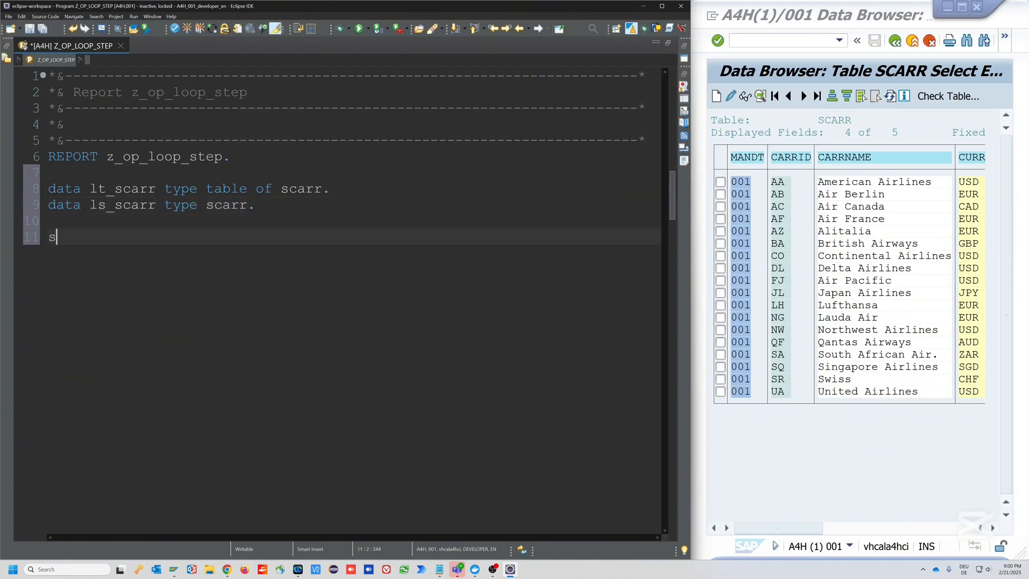
text(elect * from scarr into table lt)
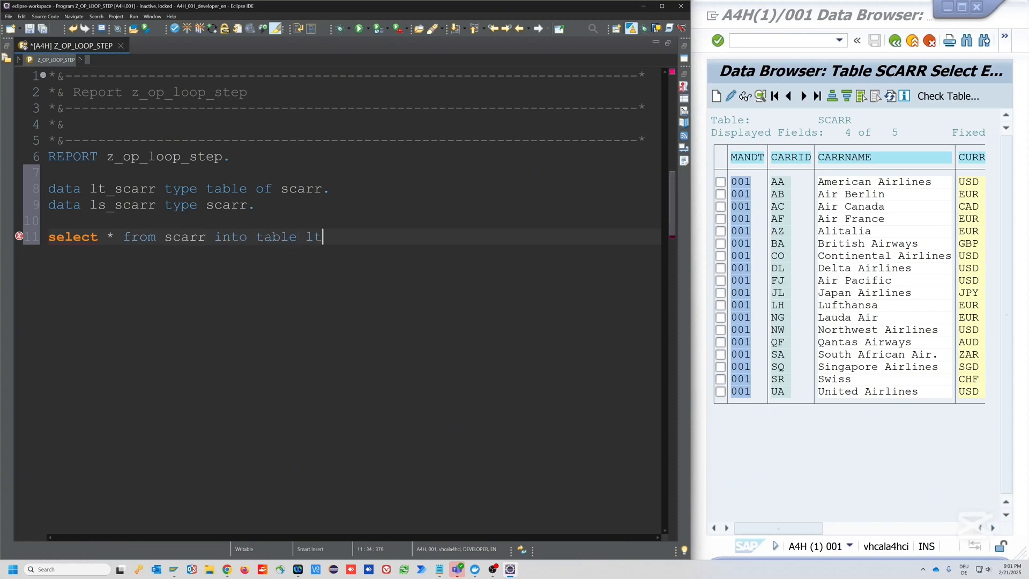
text(_scarr.)
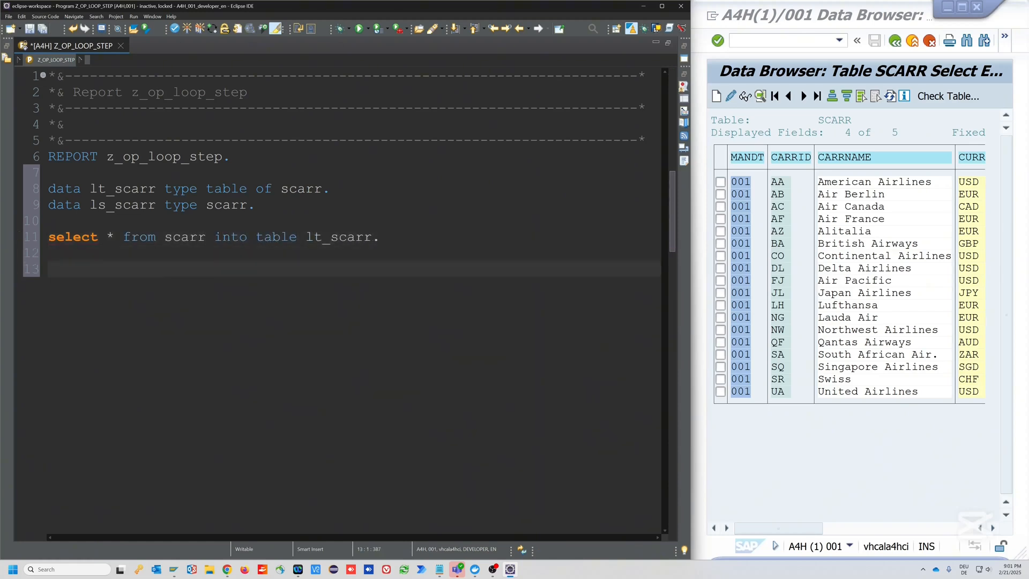
Add a LOOP AT lt_scarr that WRITEs each row, closed with ENDLOOP
text(loop at lt_scarr into ls_scarr.)
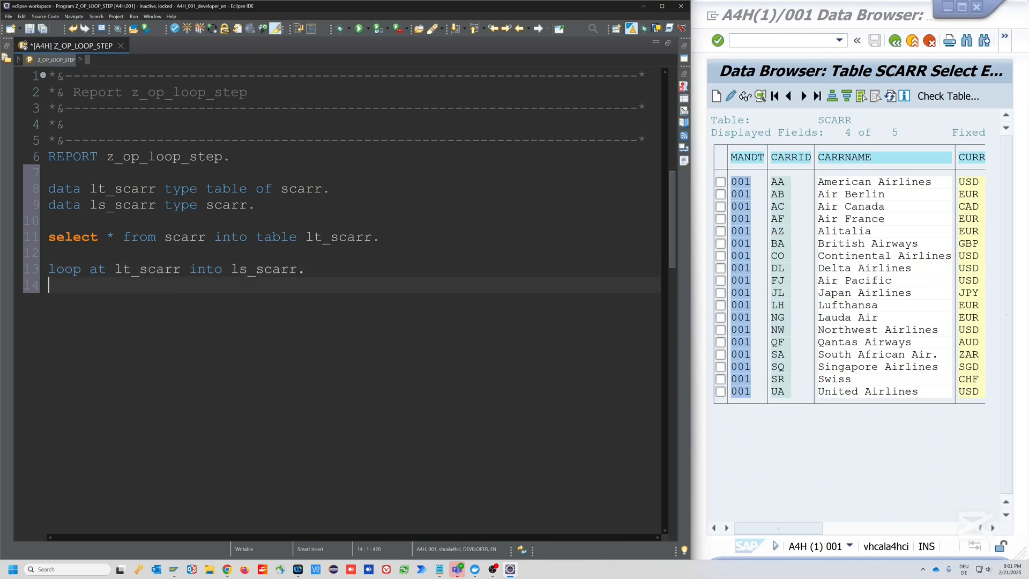
text(write ls_sc)
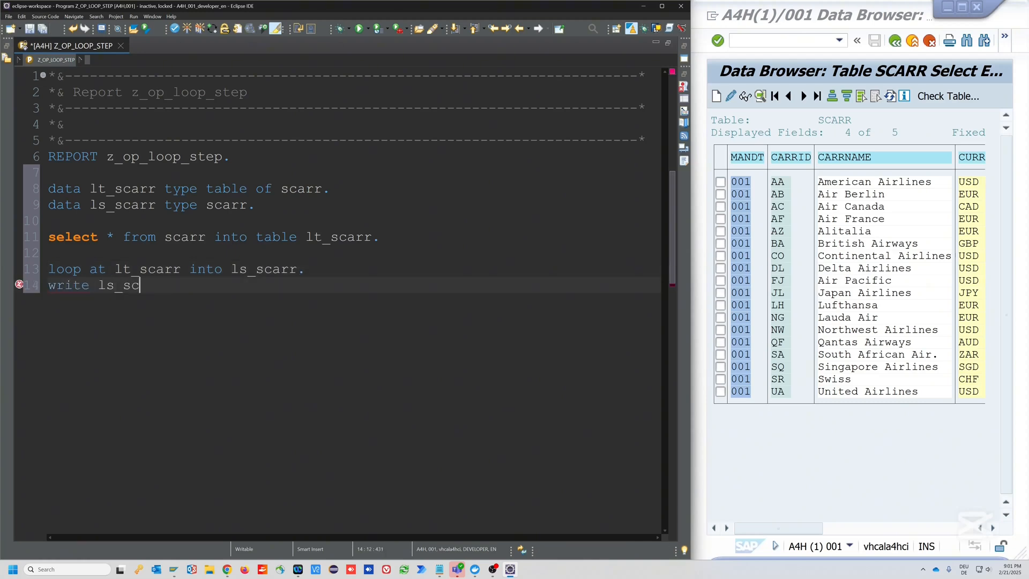
text(arr.)
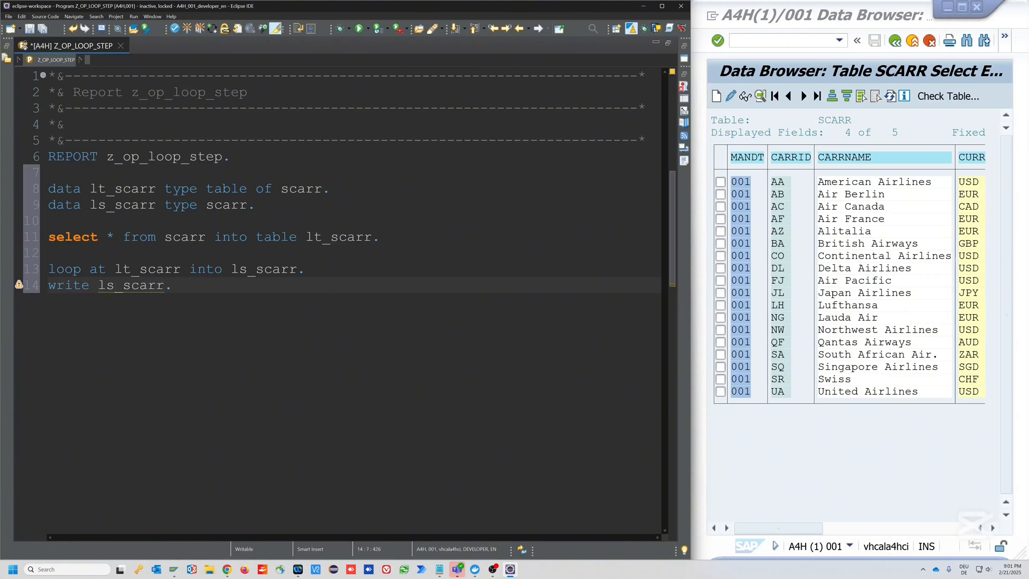
mouse_move(19, 284)
text( /)
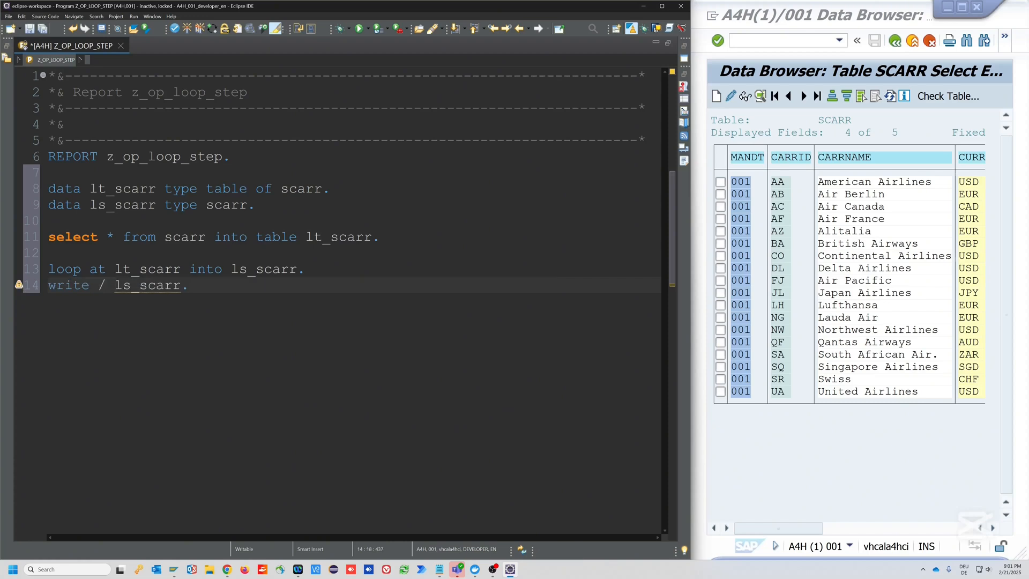
text(endloop.)
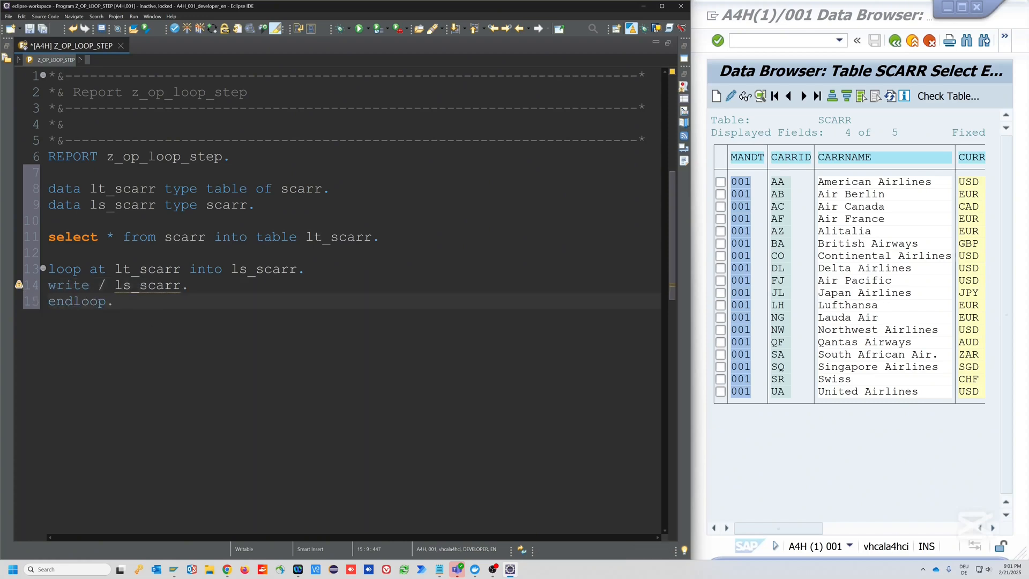
Pretty-print the code, then activate and run the report as an ABAP Application
click(189, 28)
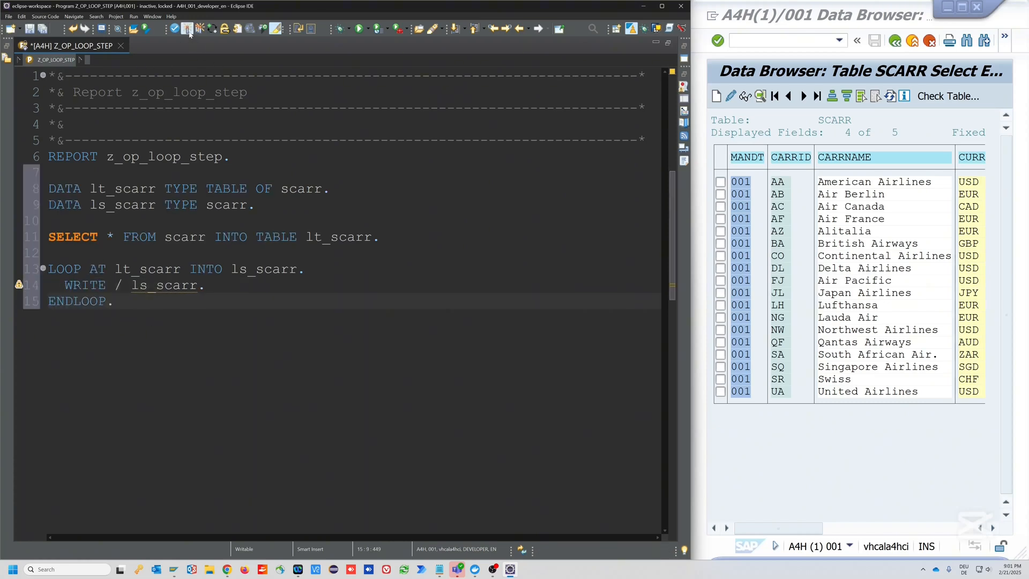
click(187, 28)
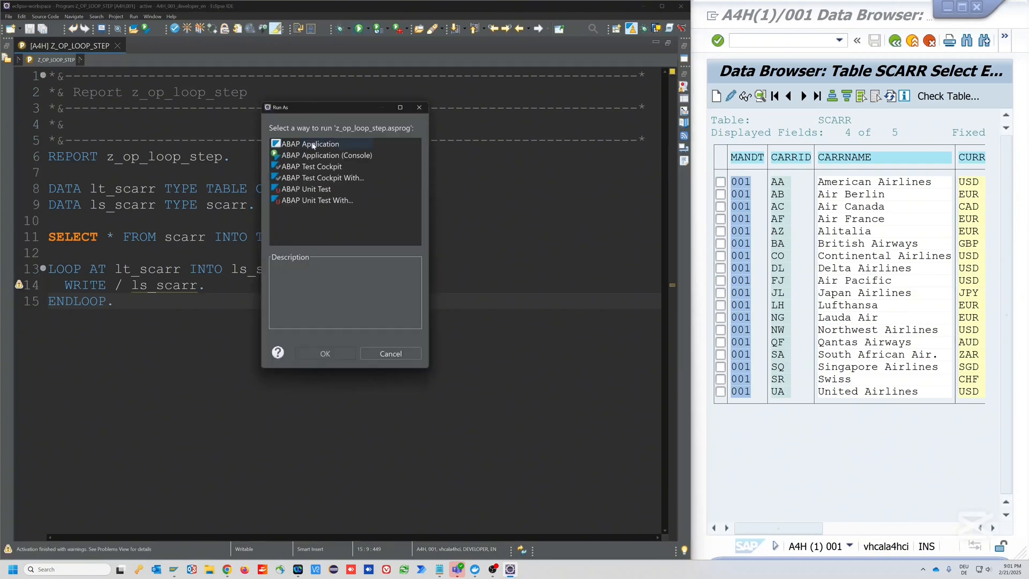
click(323, 353)
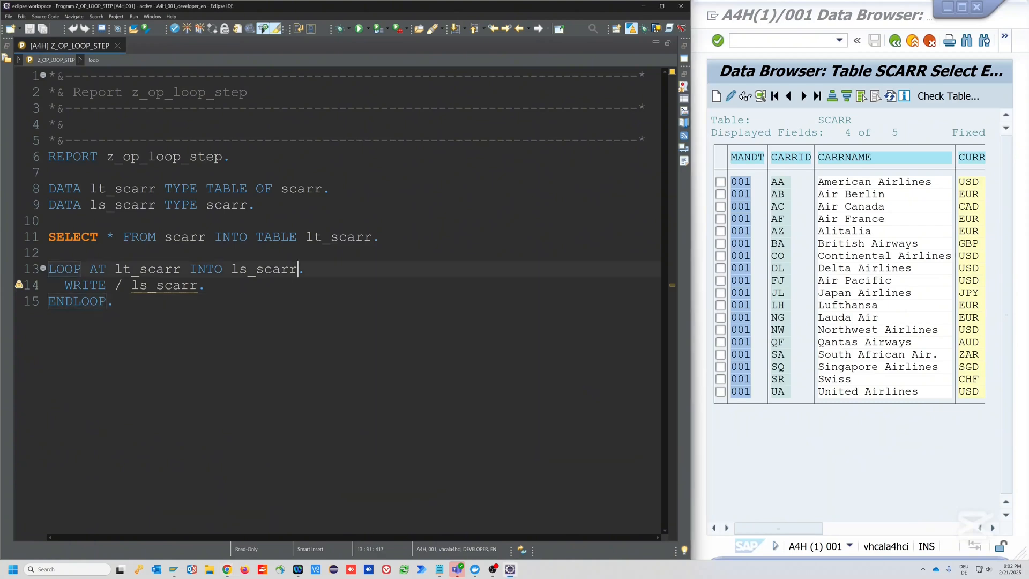
Add STEP 2 to the LOOP AT statement and run the report
text(step)
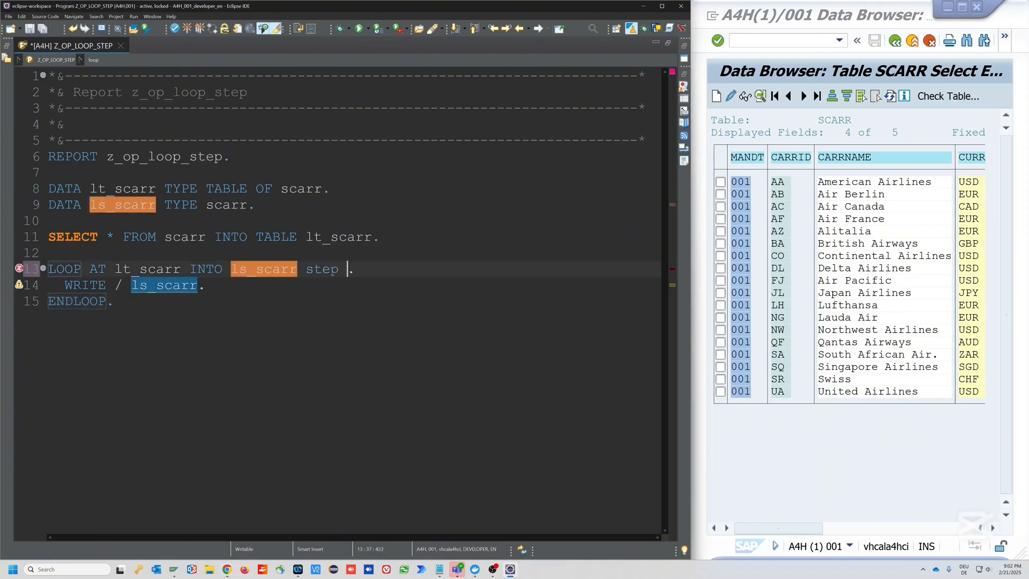
text(2)
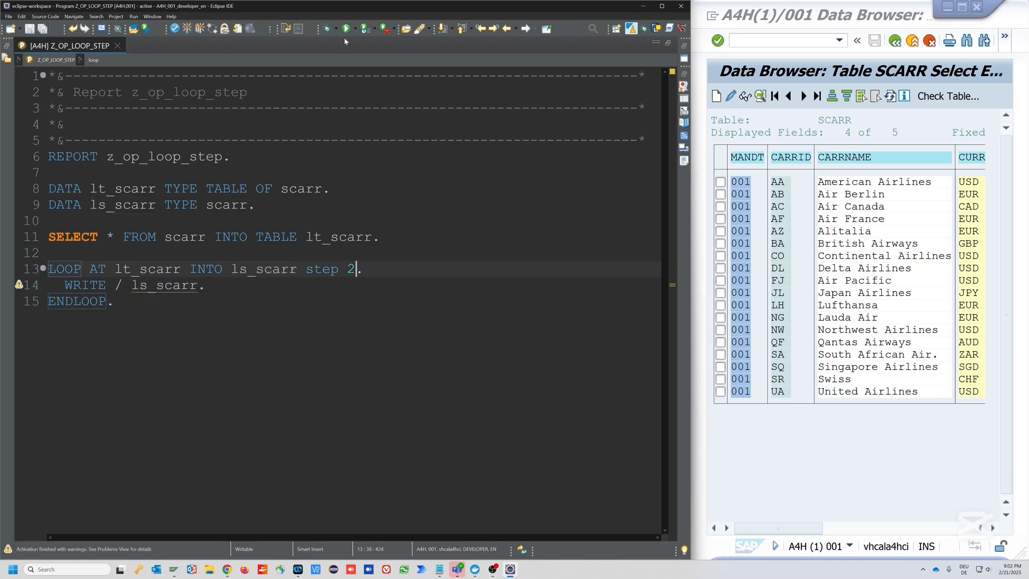
click(346, 28)
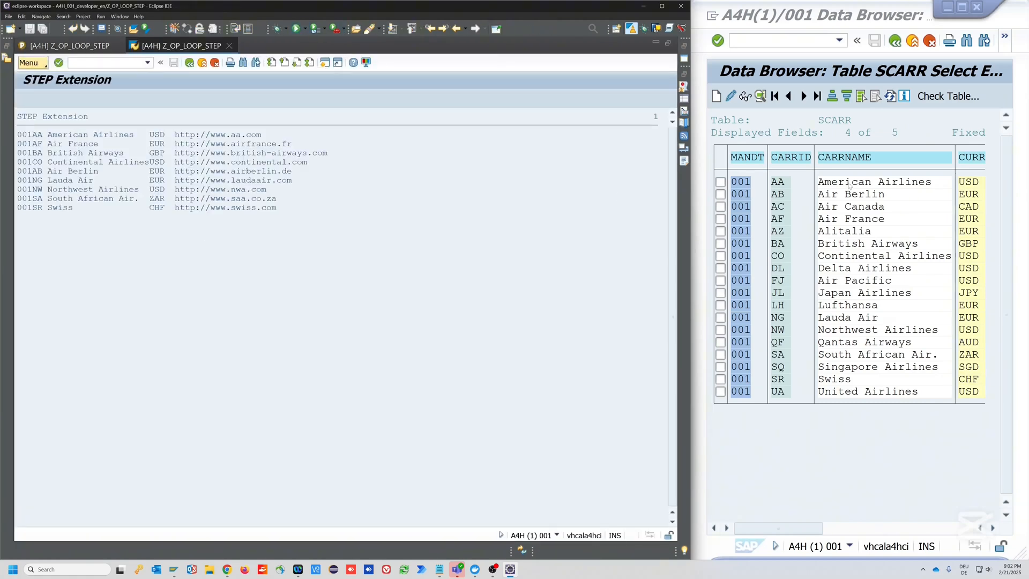
Compare the output with SCARR: American Airlines, Air France, British Airways
click(849, 182)
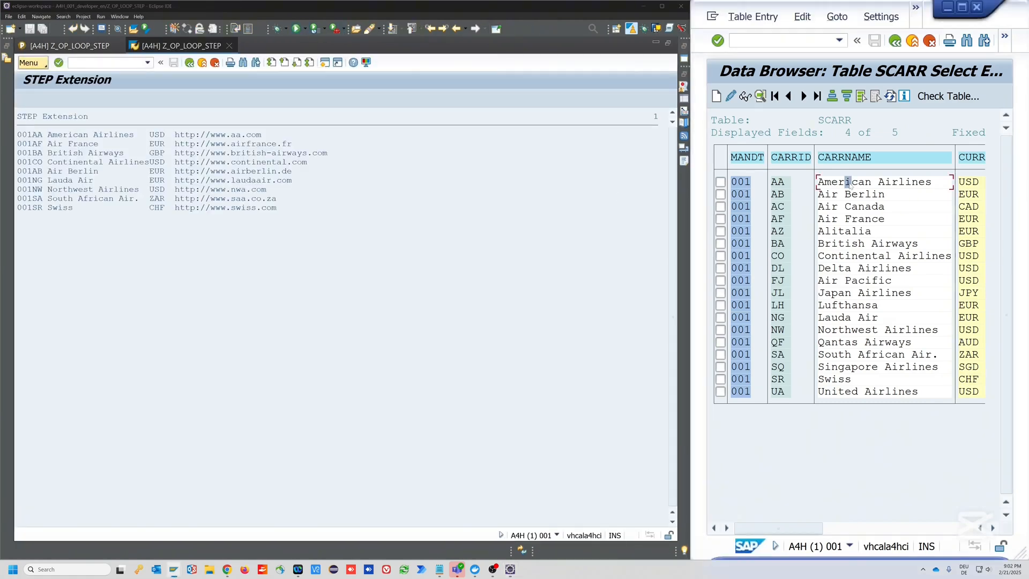
click(852, 219)
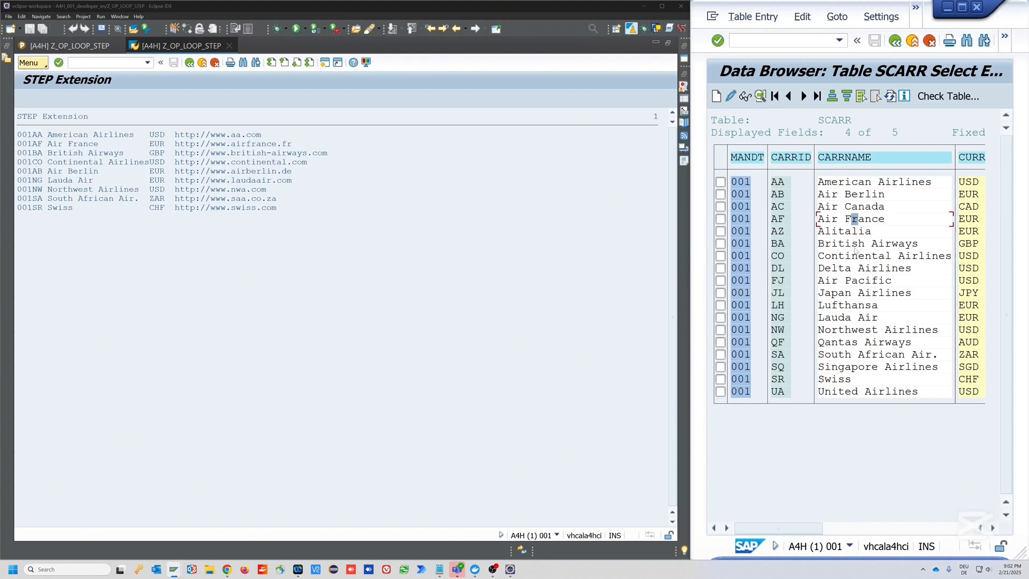
click(854, 244)
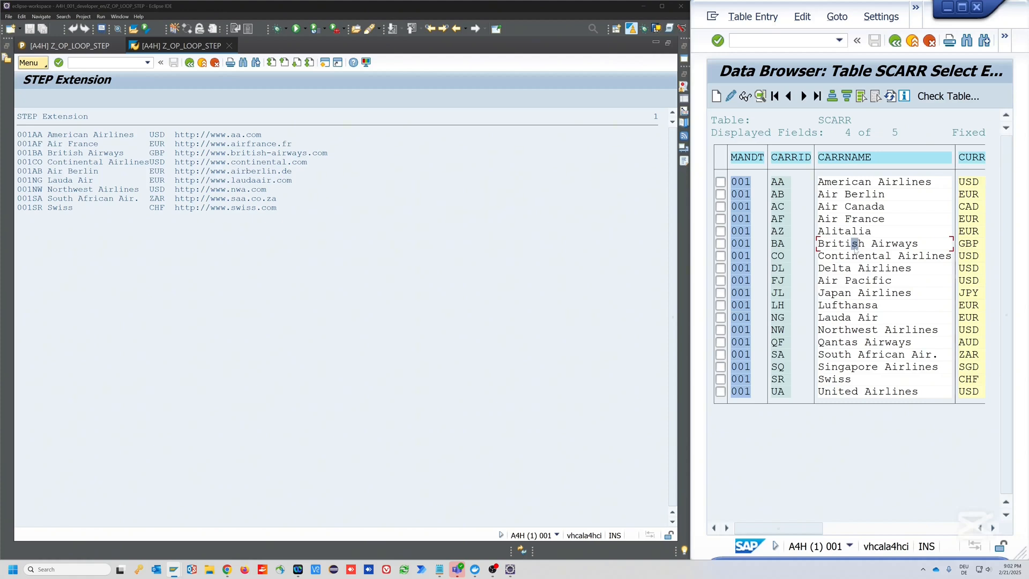
mouse_move(855, 251)
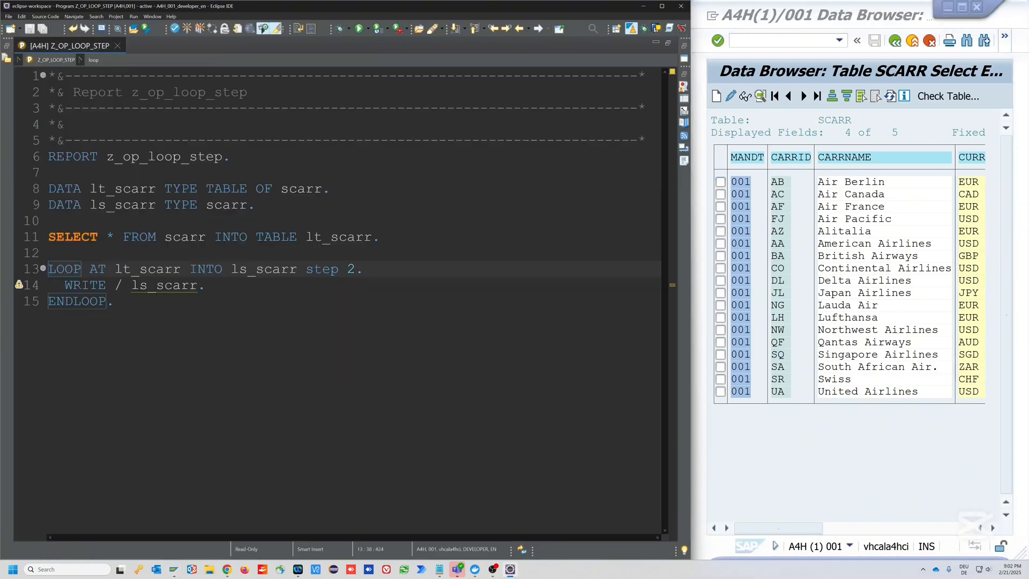
Append ORDER BY carrname to the SELECT statement and rerun the report
text(order)
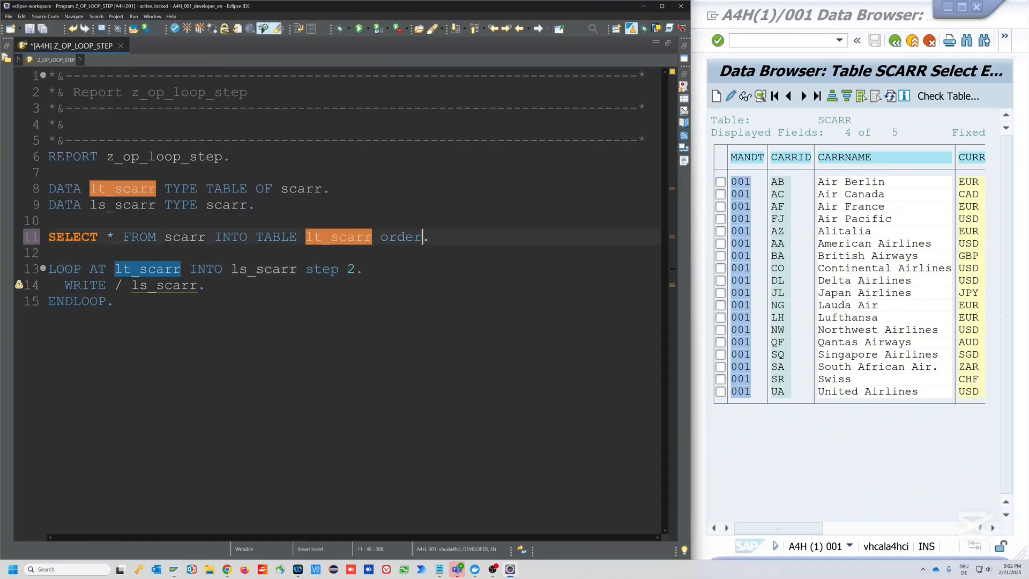
text(by carr)
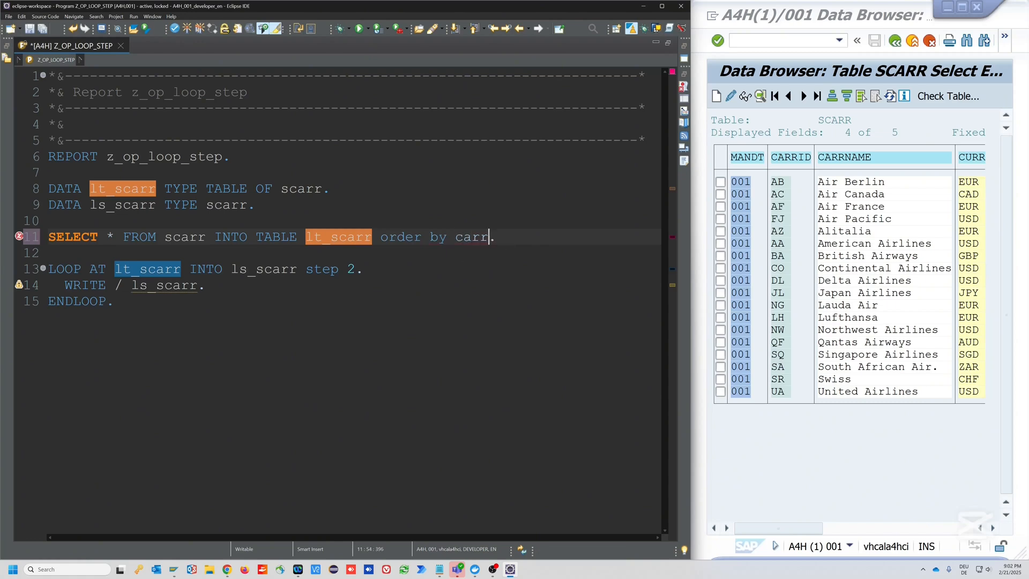
text(name)
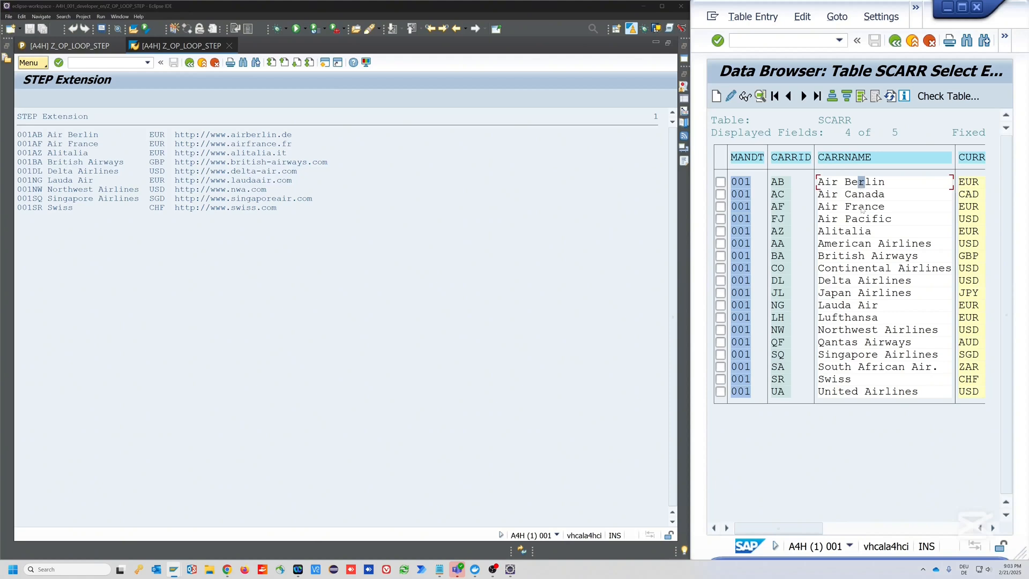
Check the alphabetical every-second-airline output against the Data Browser and return to the source
click(879, 206)
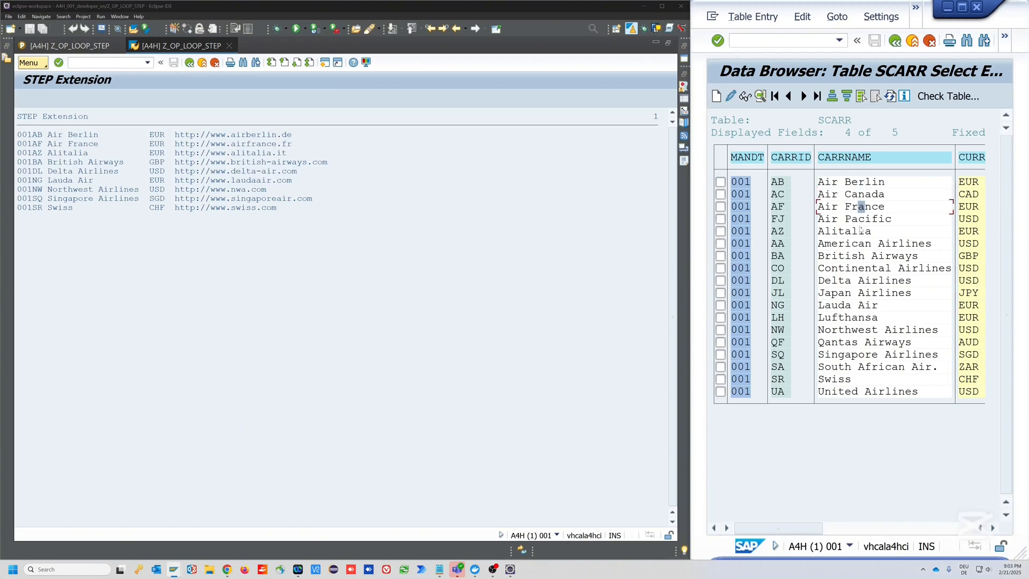
click(860, 255)
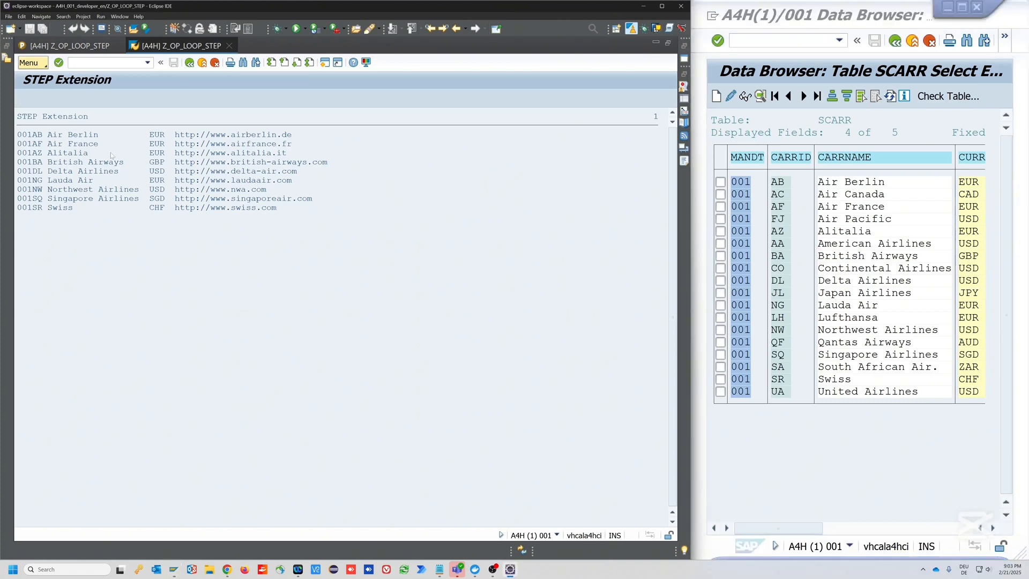
click(175, 45)
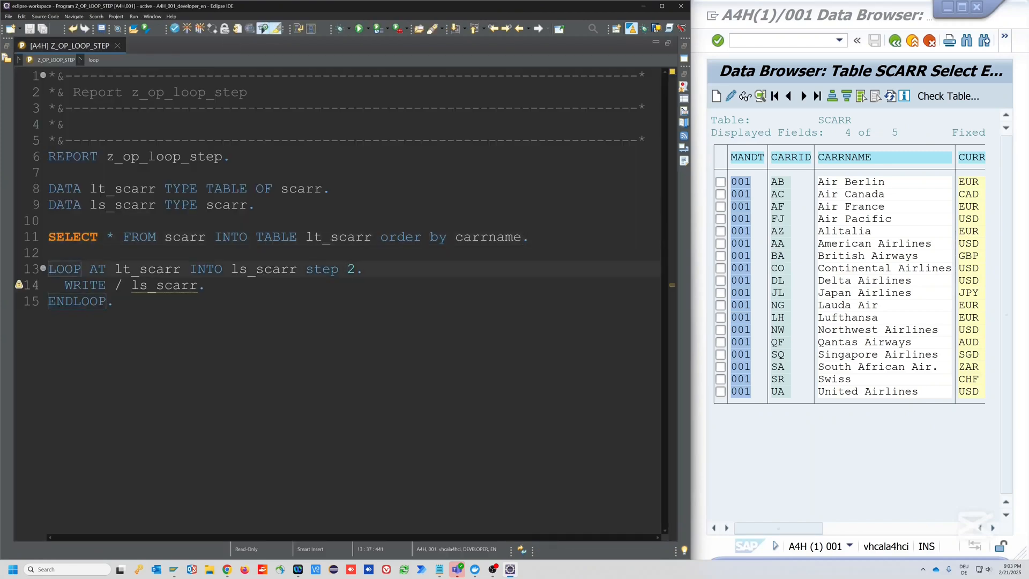
text(-)
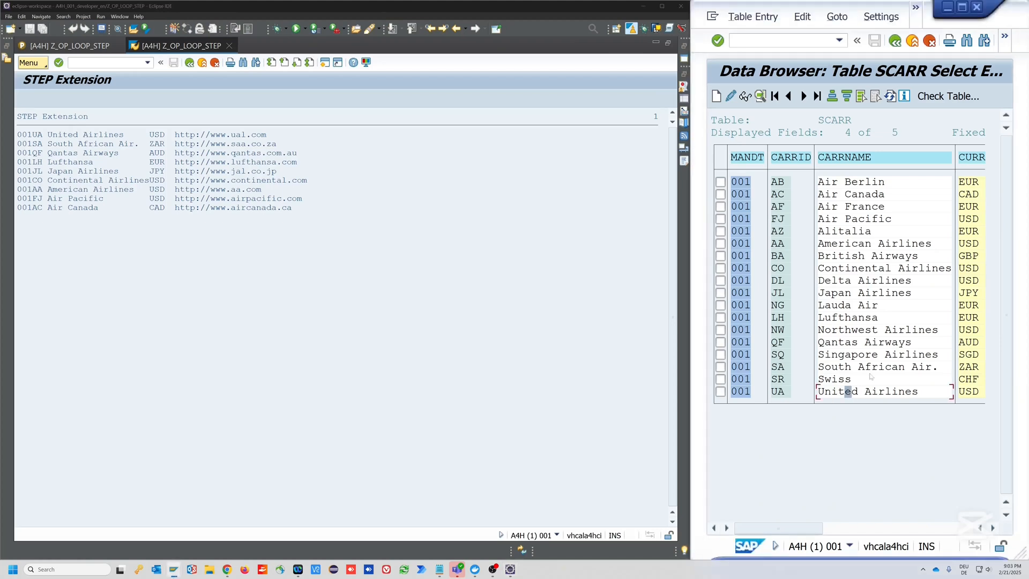
click(876, 367)
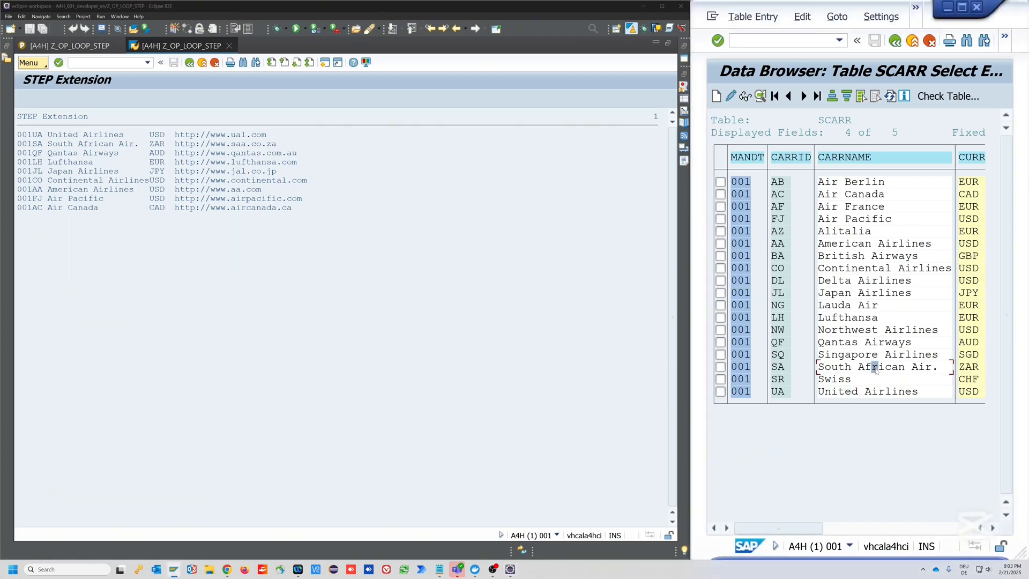
click(866, 341)
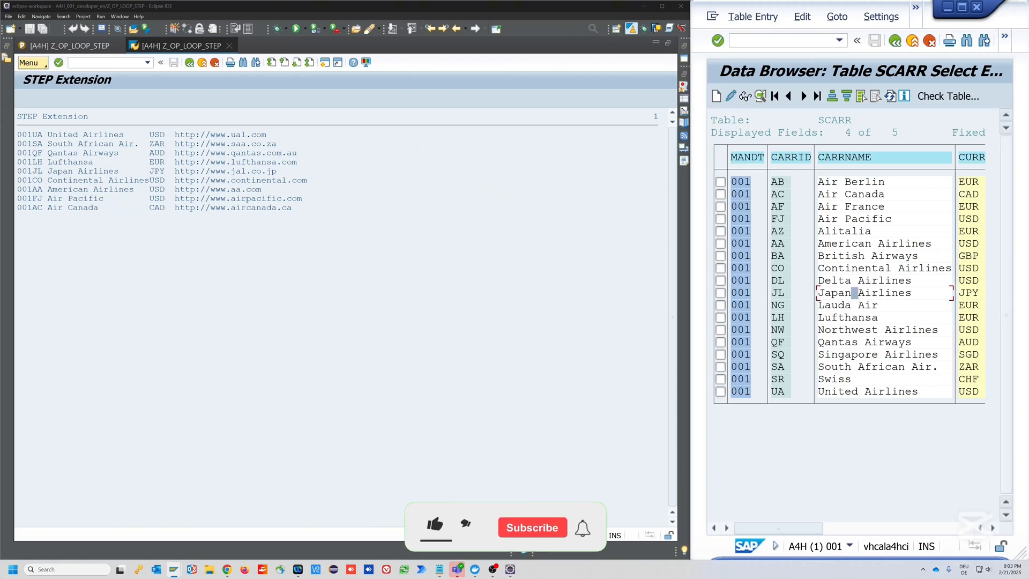
click(435, 527)
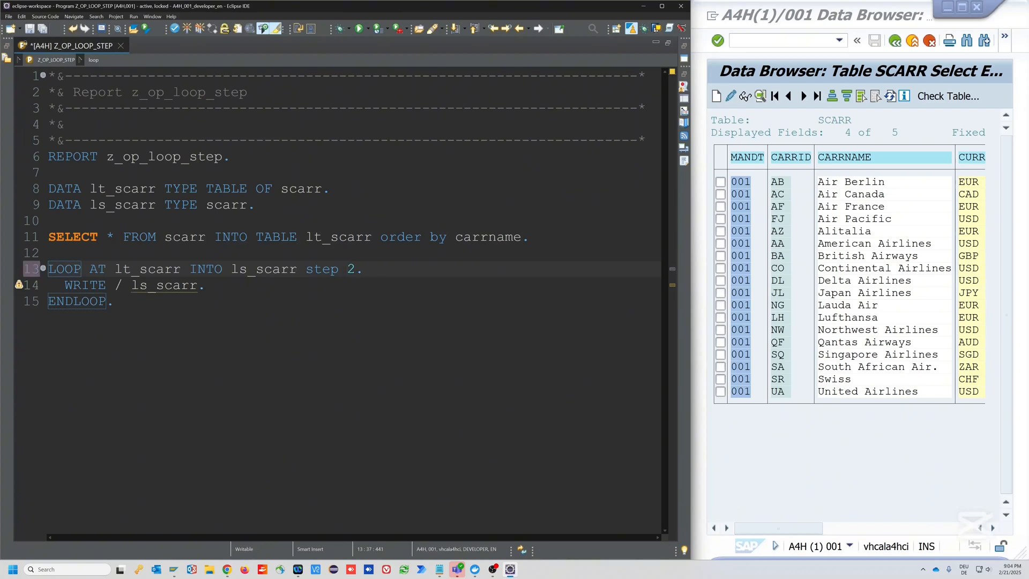
Make the loop read FROM 6 STEP 2, run it, and compare the output with SCARR
text(from)
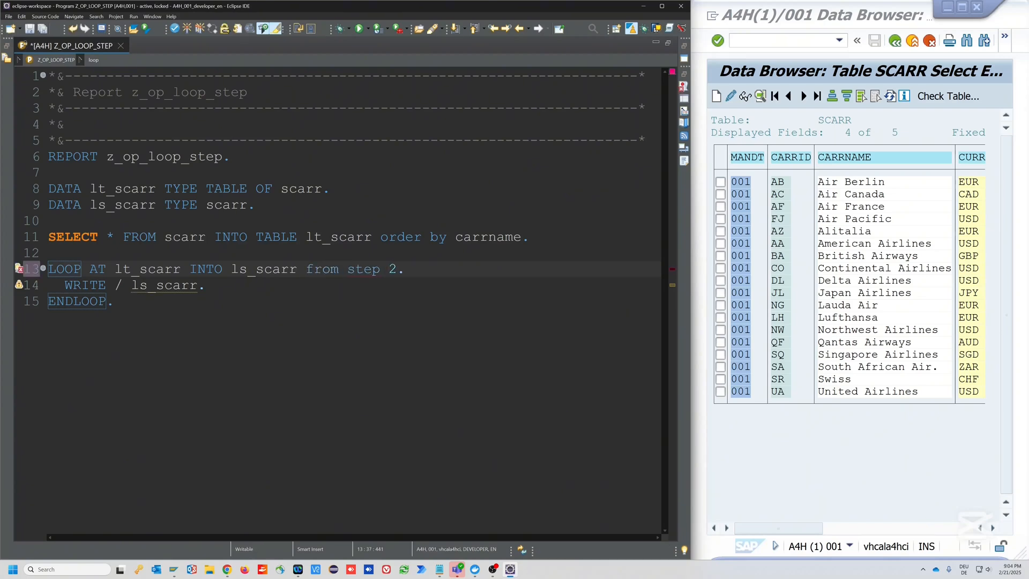
click(347, 268)
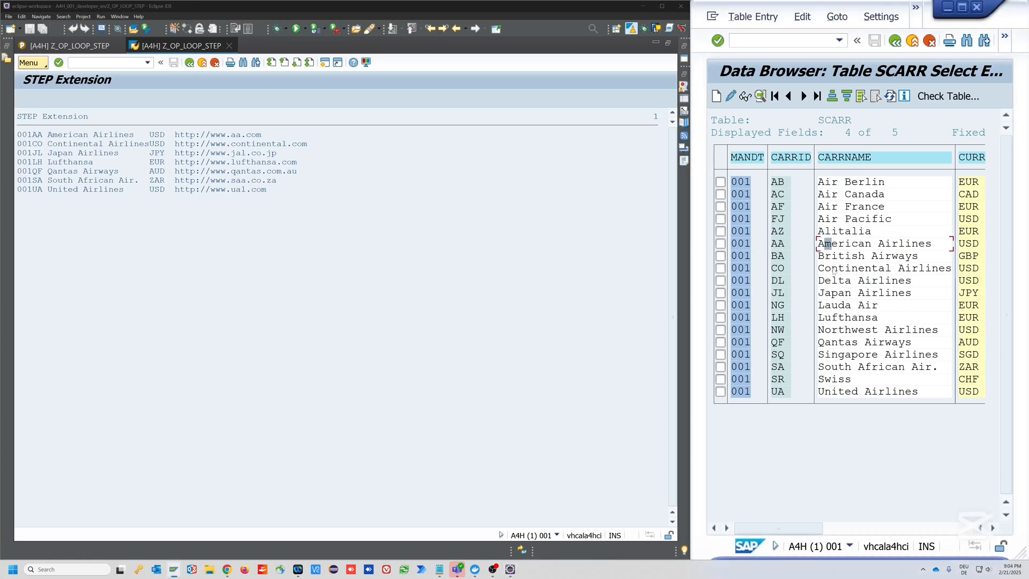
click(882, 268)
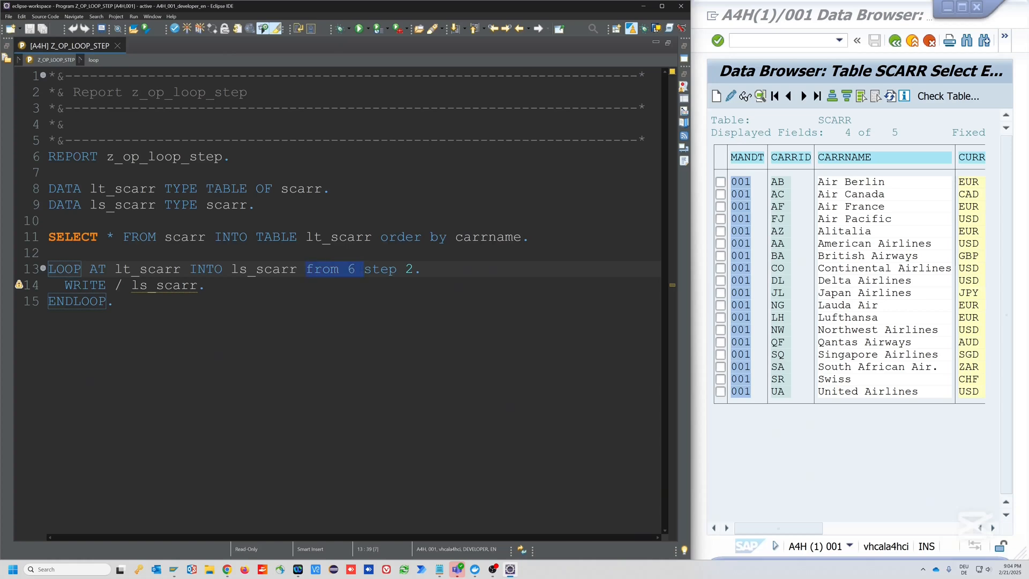
Drop FROM 6, set STEP 1 WHERE carrid CS 'A', and run the report
key(Delete)
text(1 where carrid)
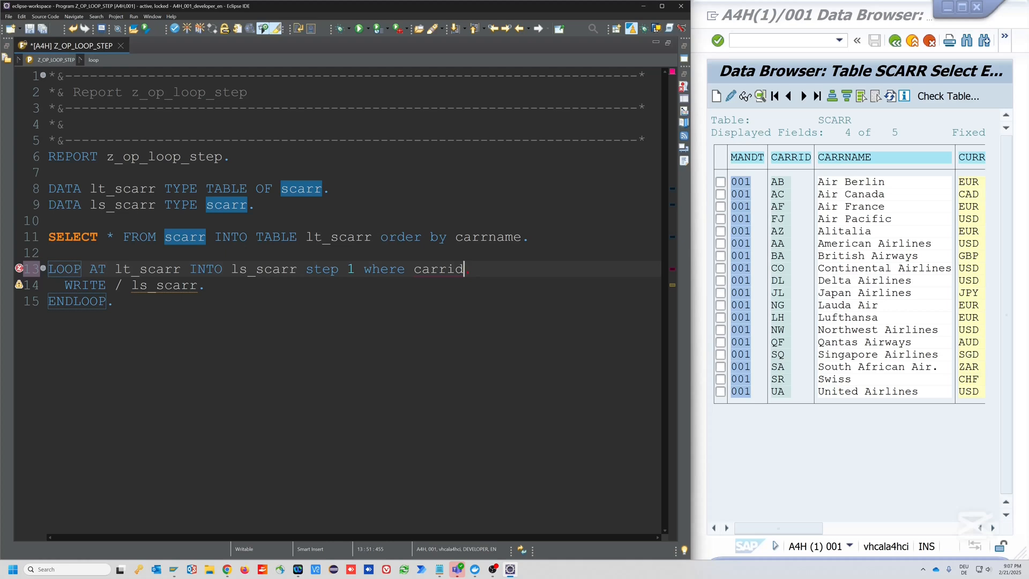
text(cs)
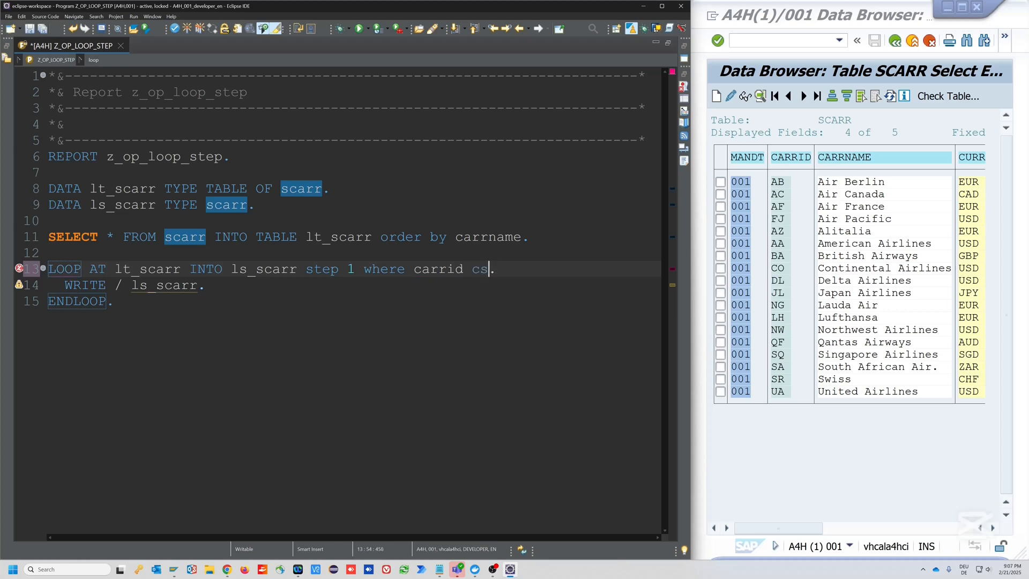
text('A'.)
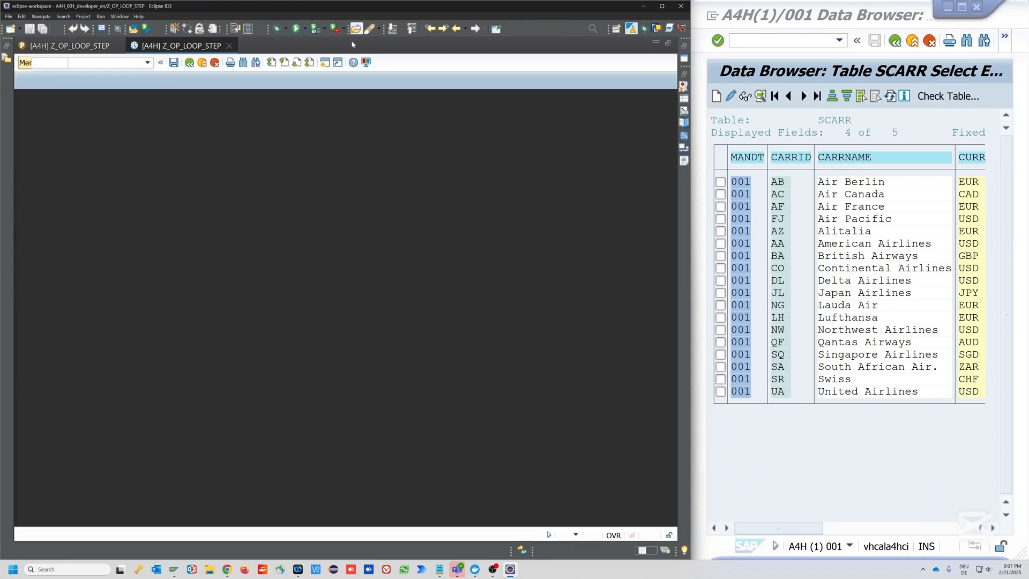
click(356, 28)
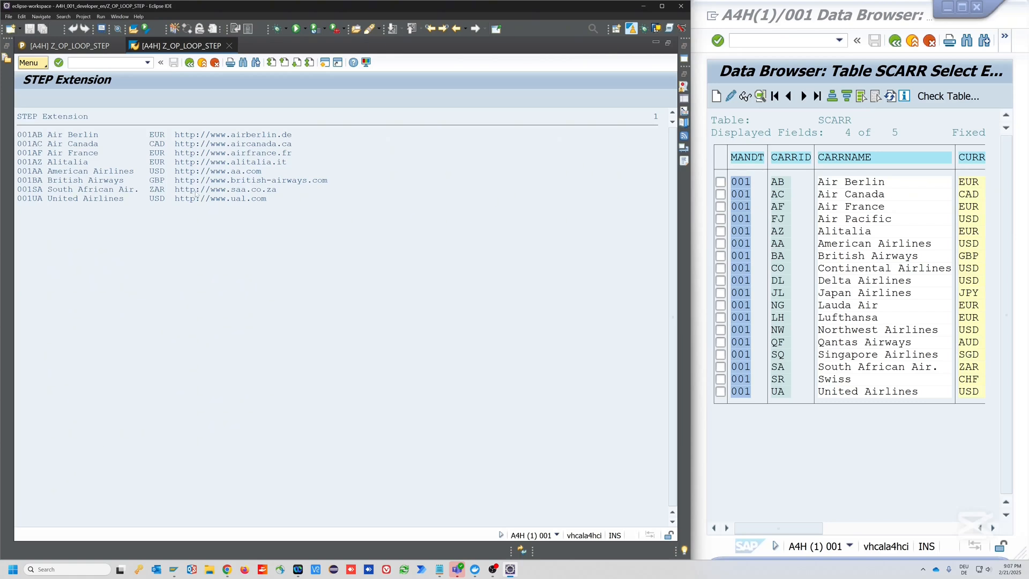
mouse_move(229, 45)
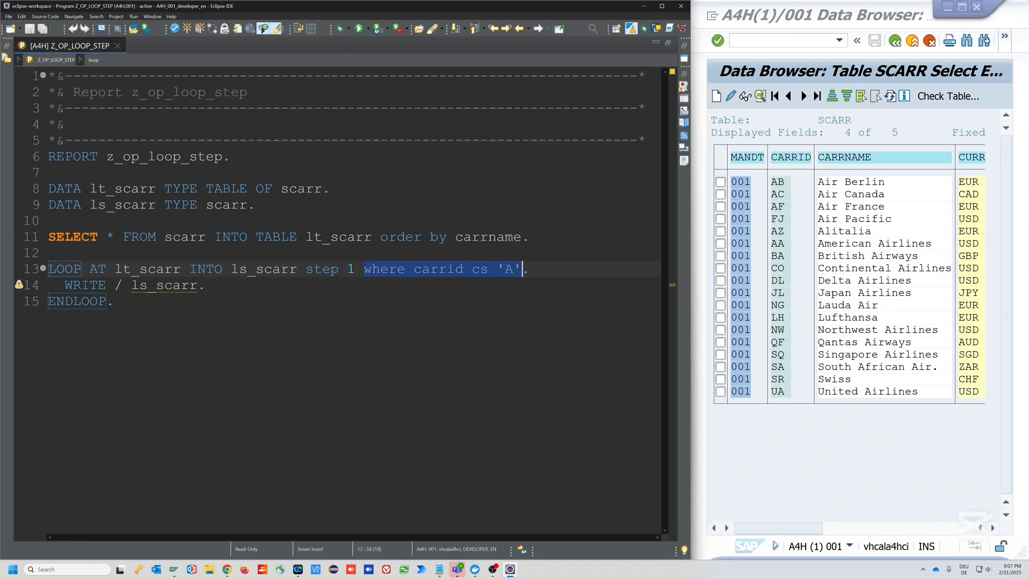
Delete the WHERE carrid CS 'A' condition and restore the period after STEP 1
key(Delete)
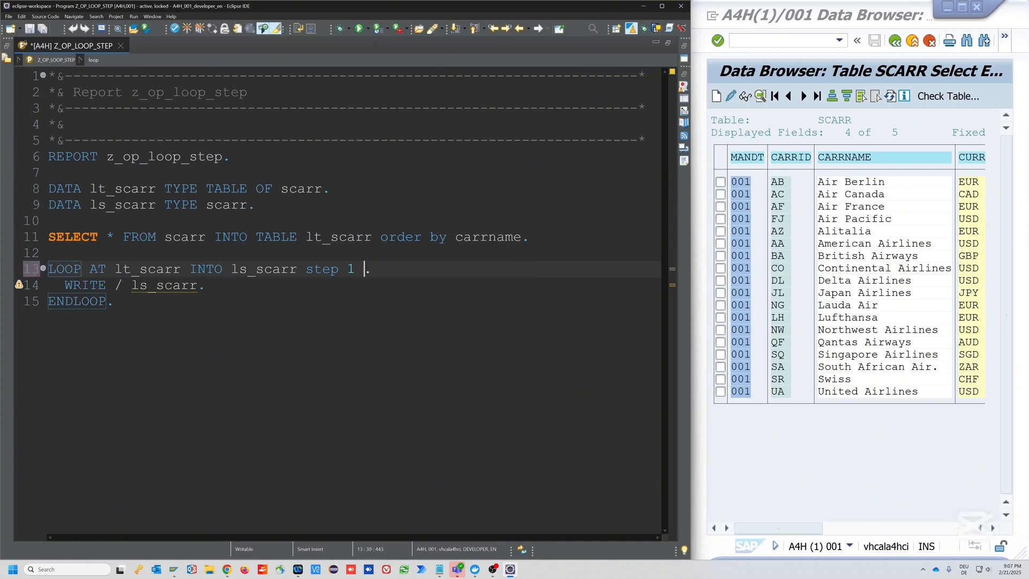
key(BackSpace)
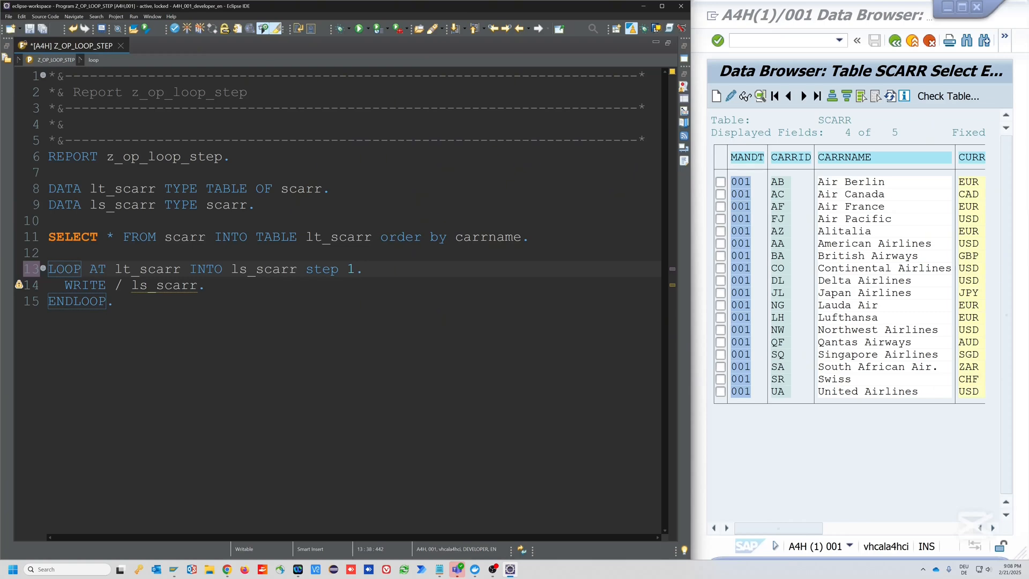
click(355, 268)
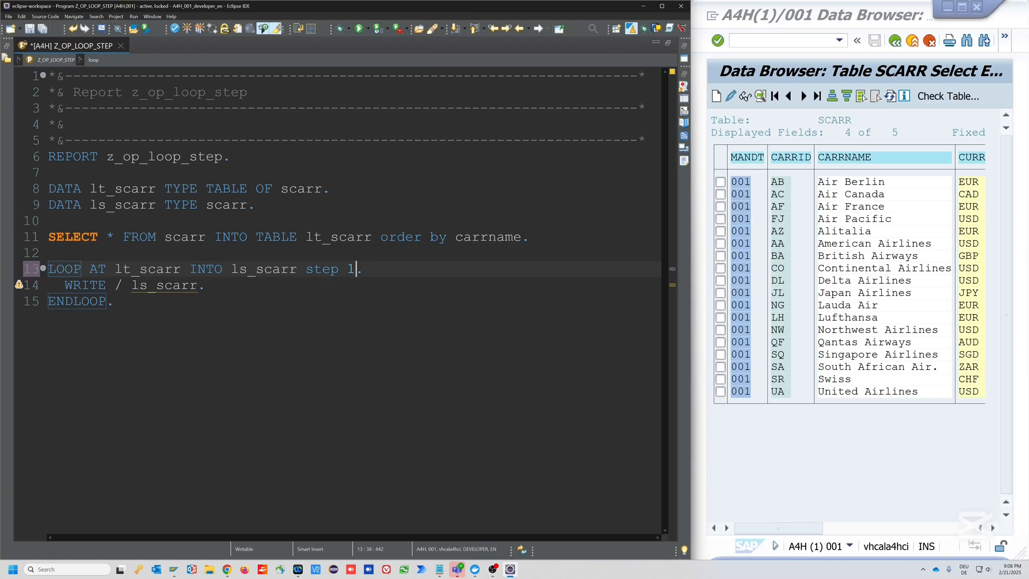
text(.)
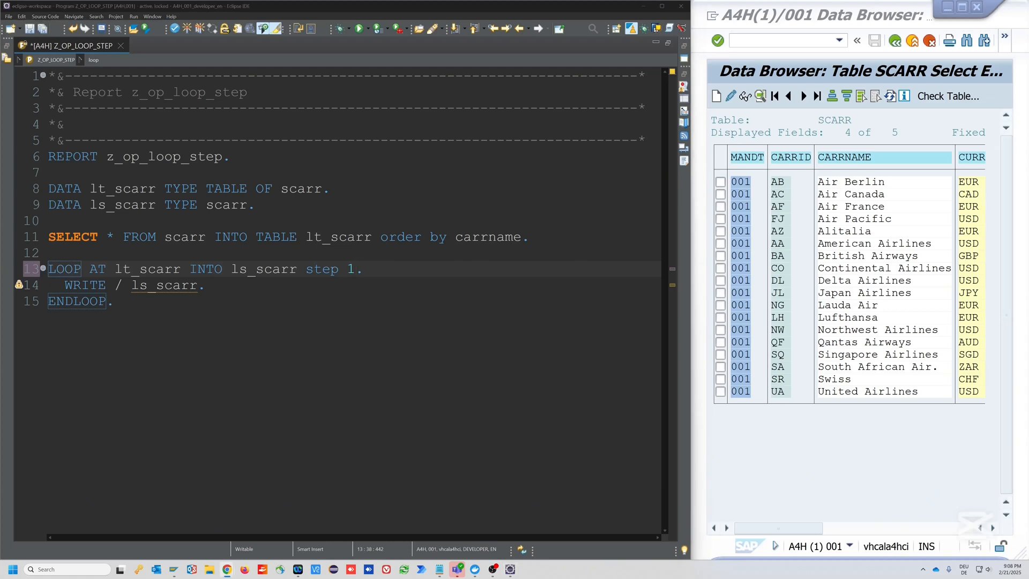